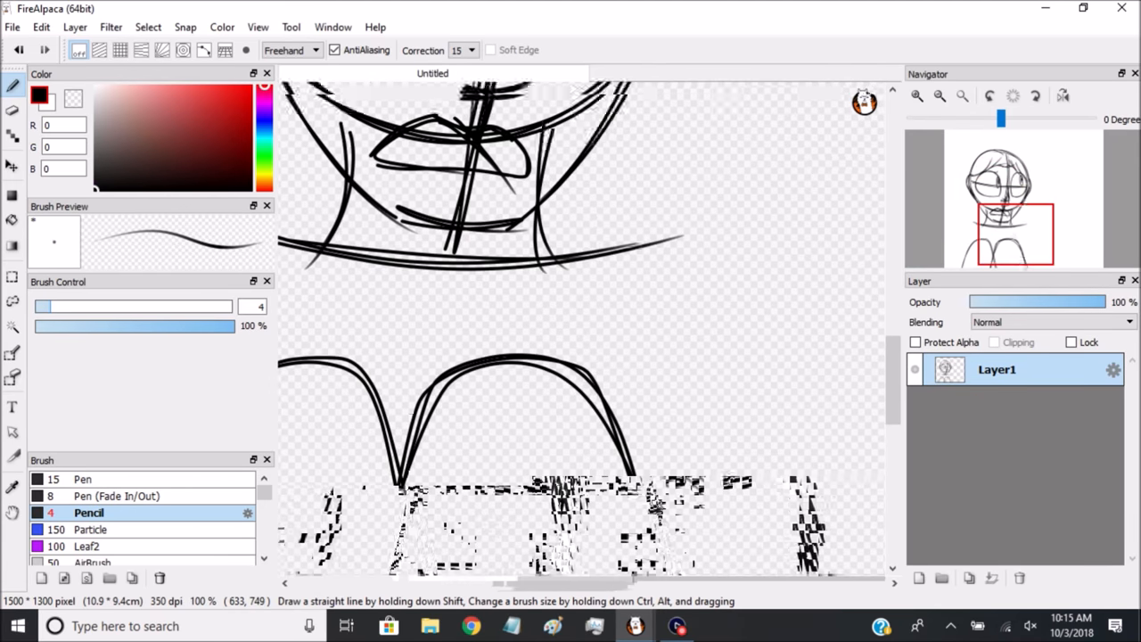
- Rough in the girl's face, hair and huddled body beside the door frame with the Pencil
scroll(down, 3)
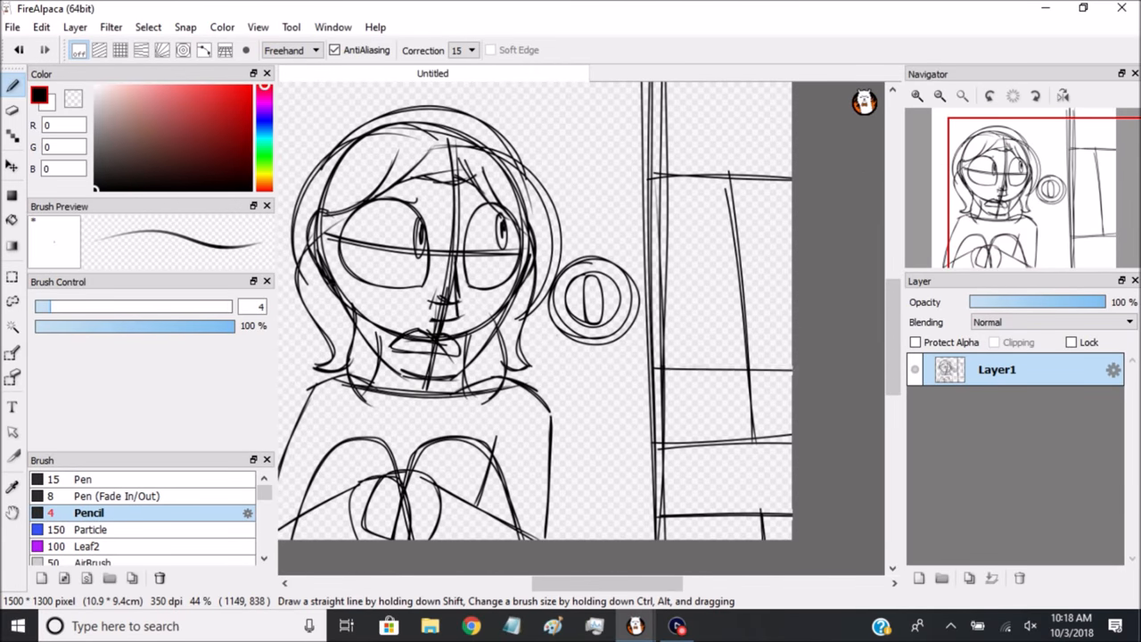
scroll(down, 3)
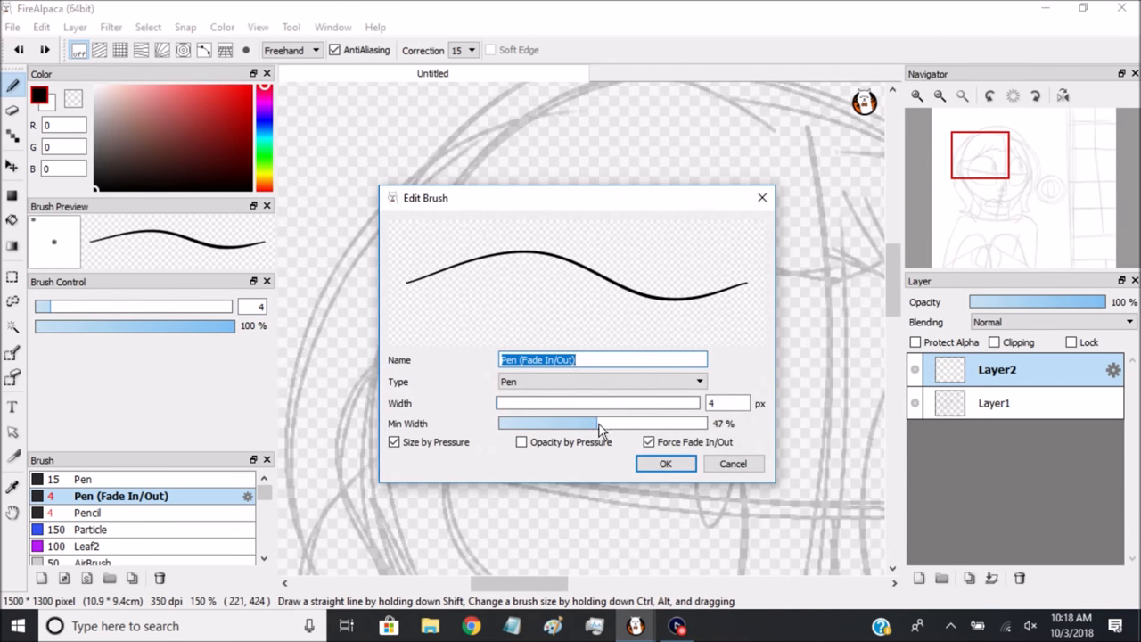
- Confirm the Pen (Fade In/Out) brush at width 4 and ink the first eye on Layer2
click(665, 463)
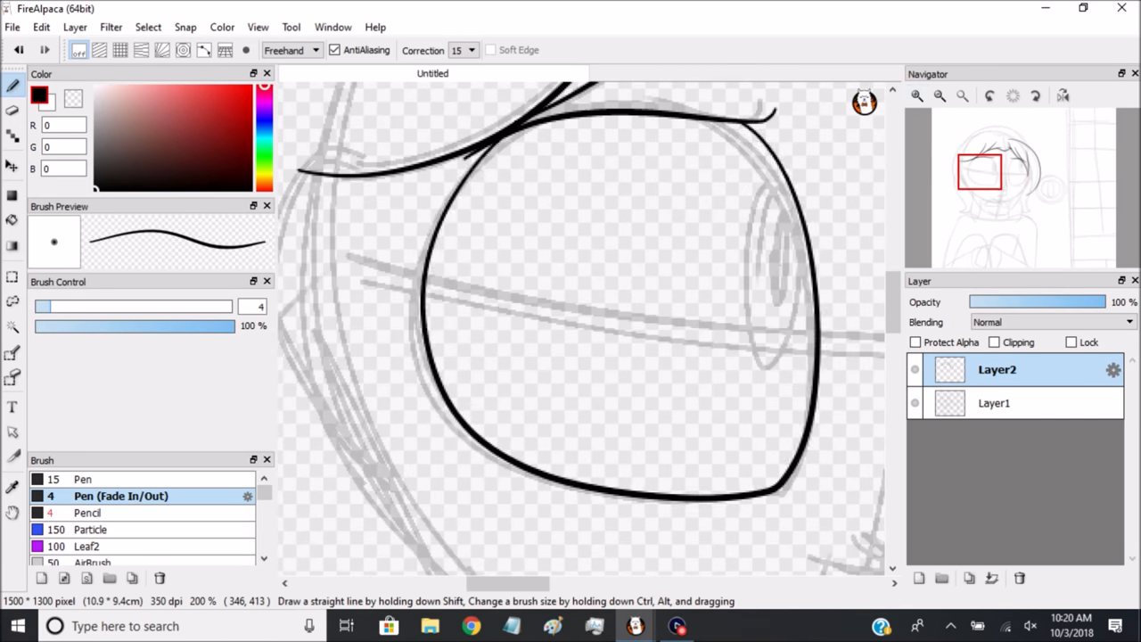
- Ink both eyes with irises and several hair strands in black over the faded sketch
click(939, 96)
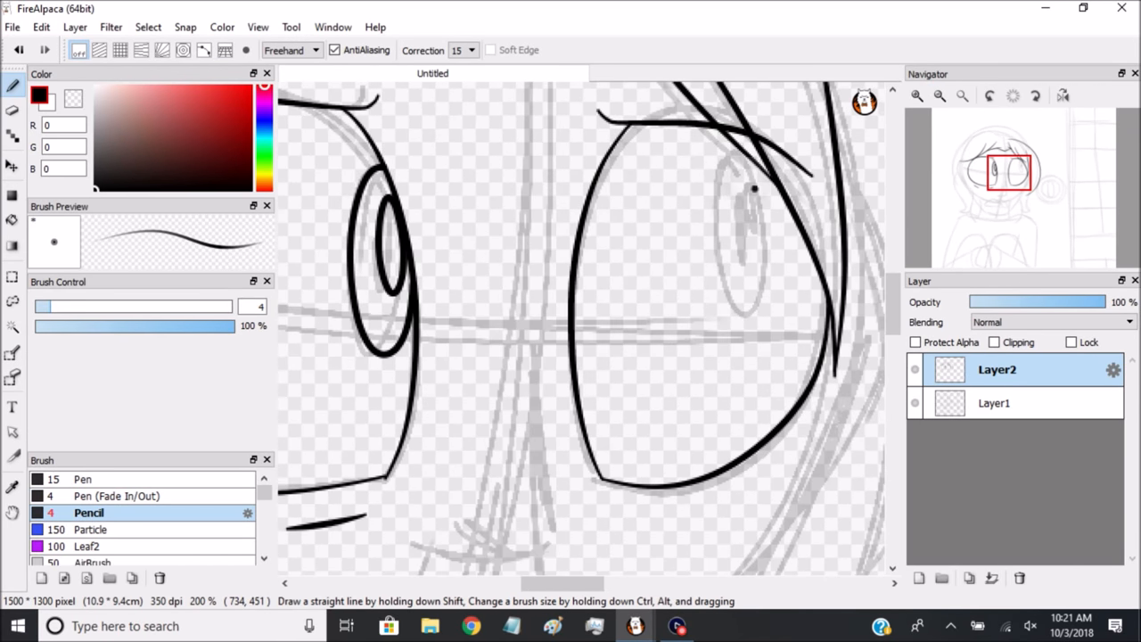
drag(776, 160, 820, 312)
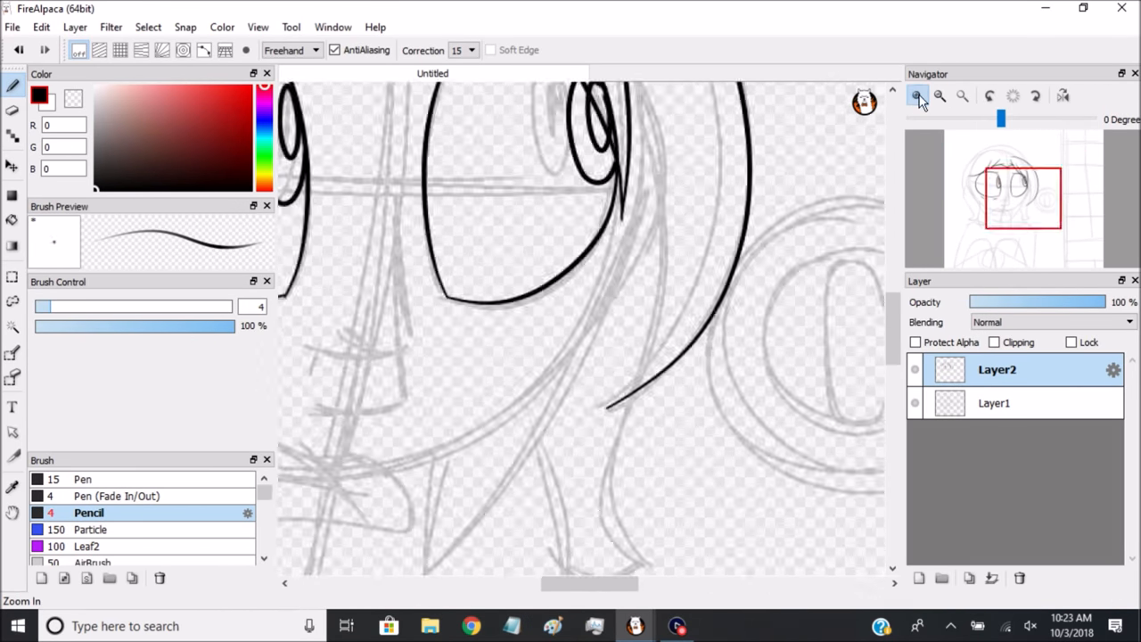
click(917, 95)
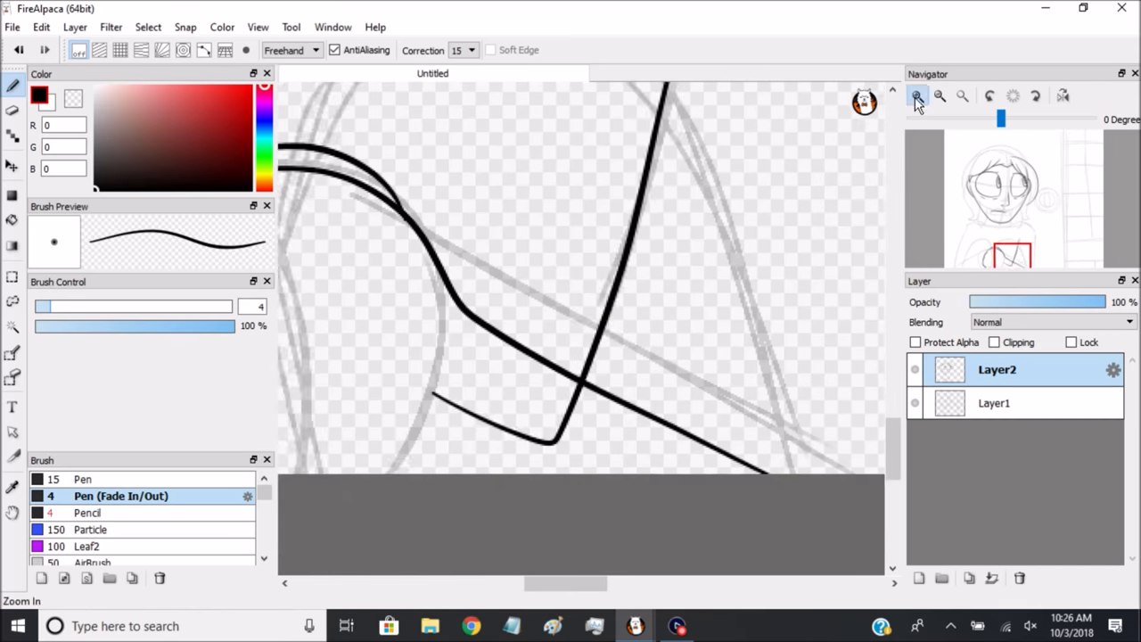
- Trace the remaining line art in bold black, including strands around the eye, smudging stray lines
click(917, 96)
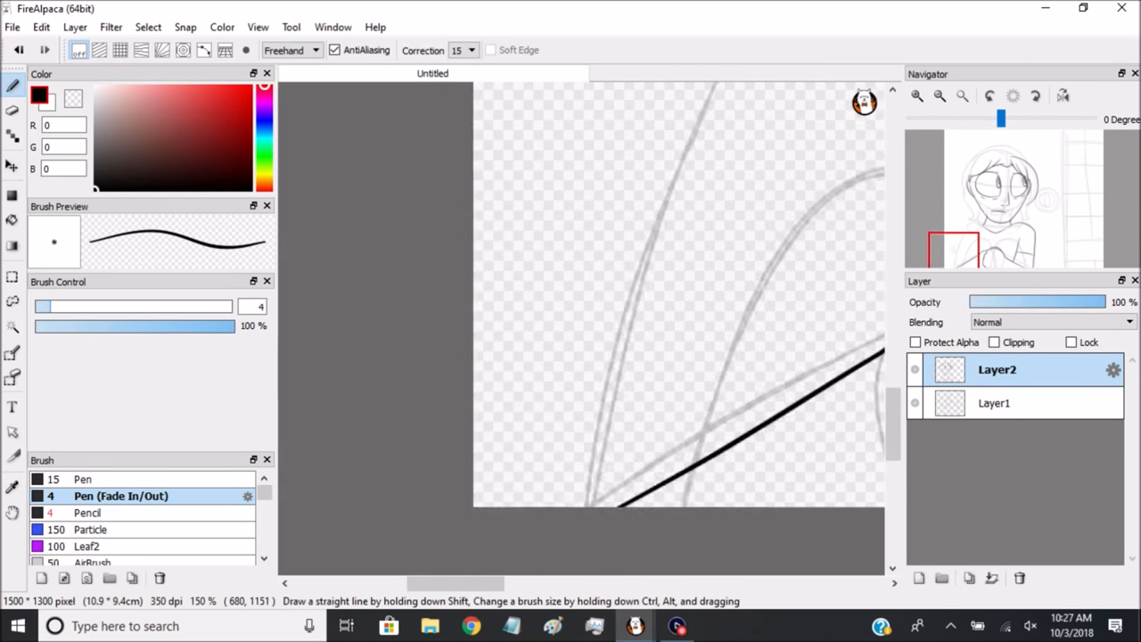
click(916, 96)
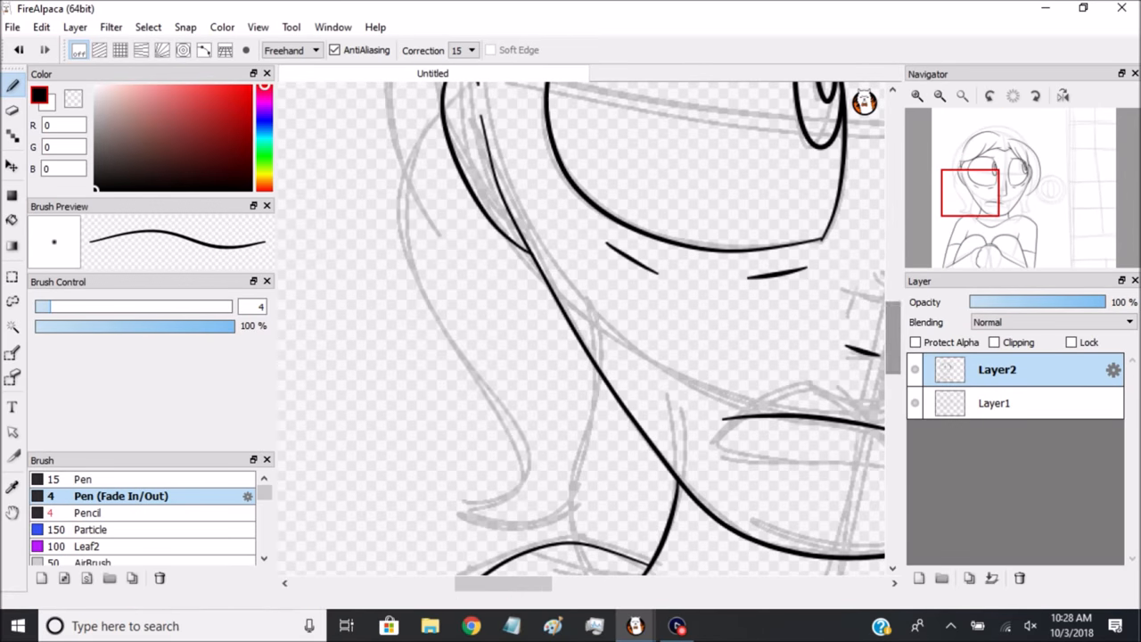
click(939, 96)
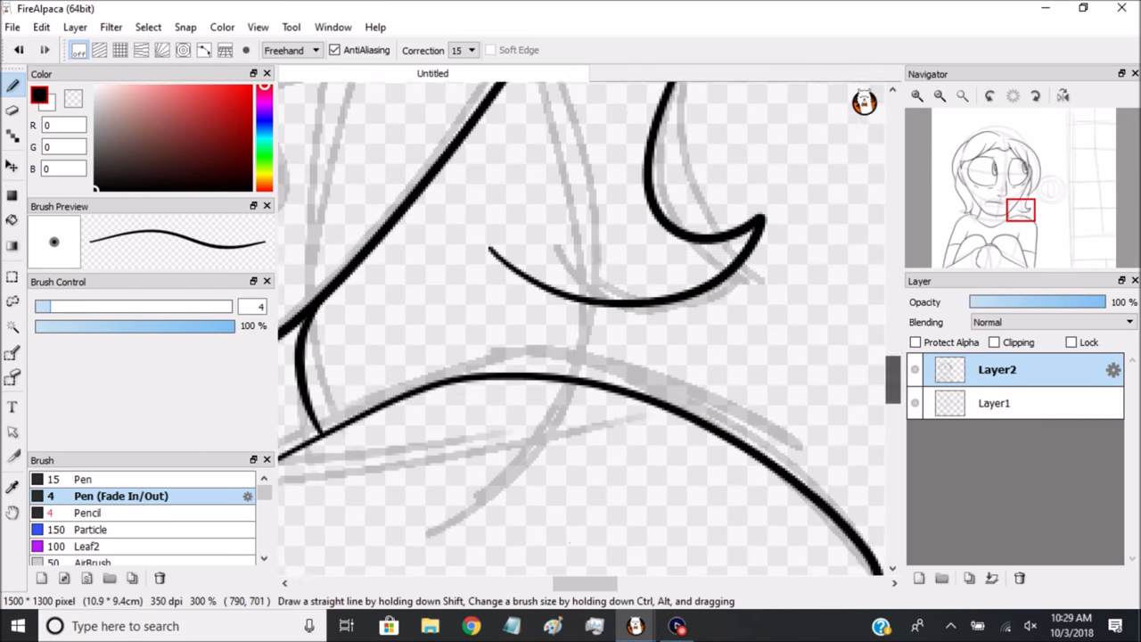
click(88, 513)
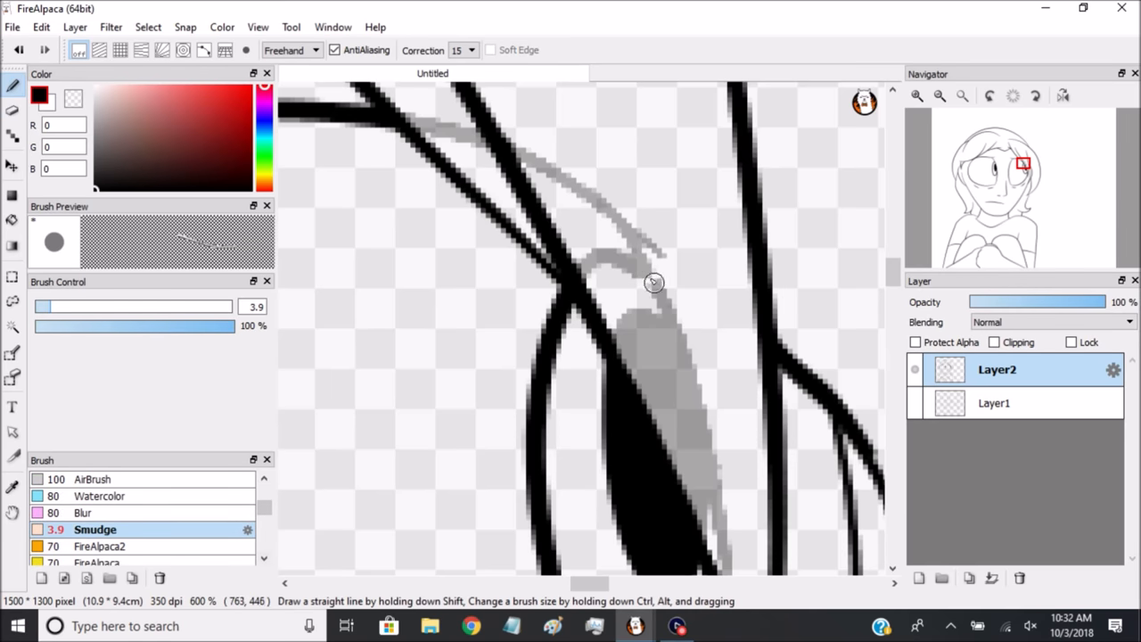
mouse_move(718, 290)
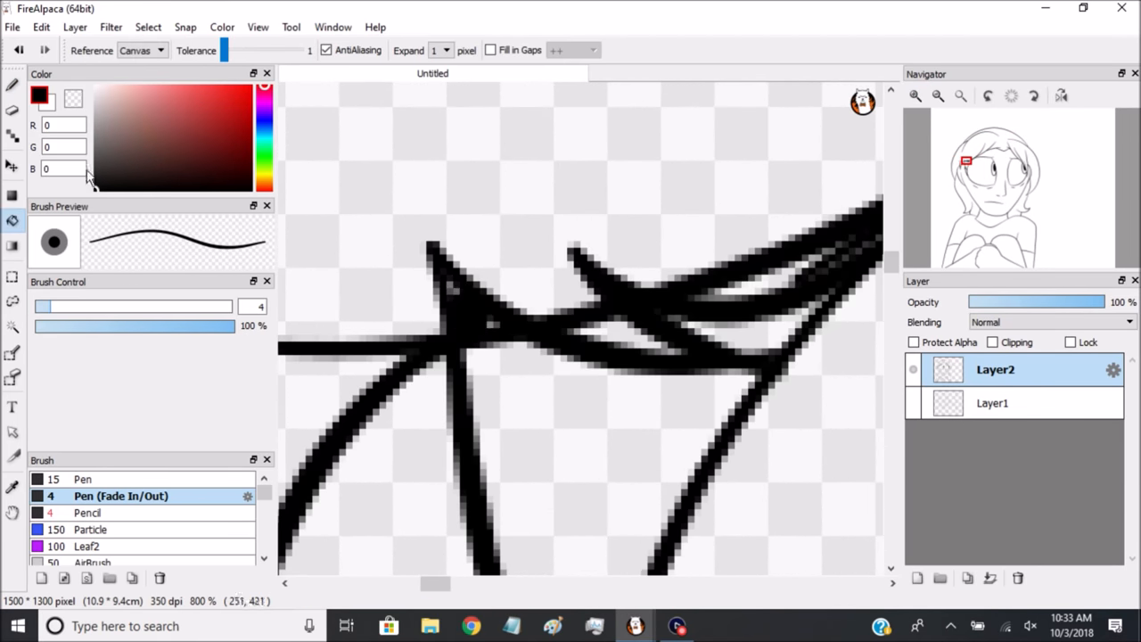
click(88, 513)
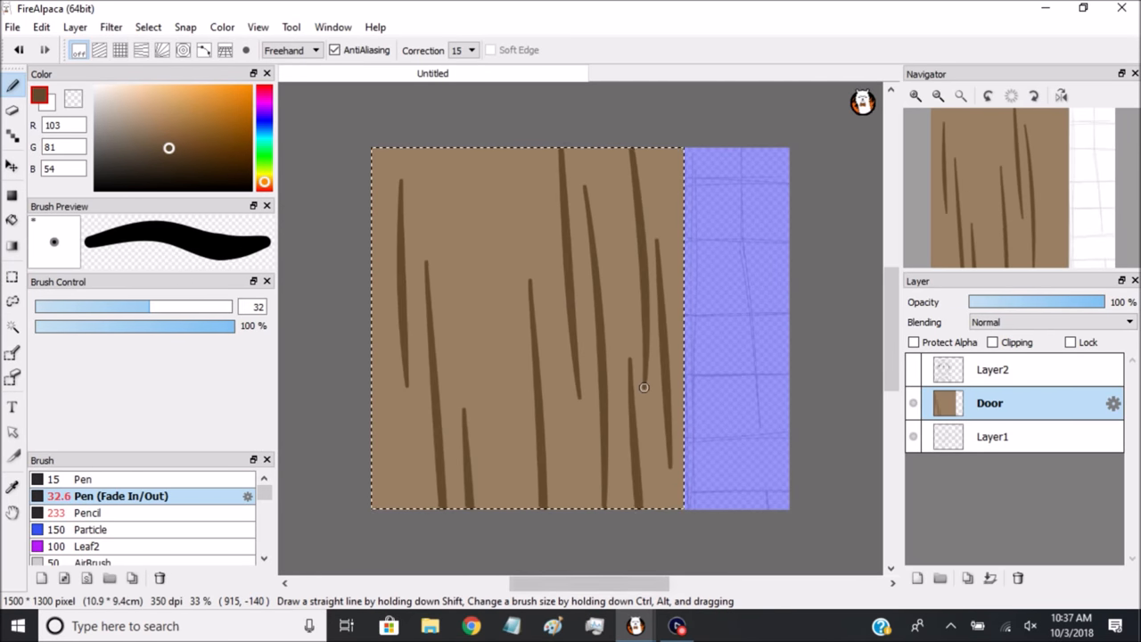
- Paint dark and light brown grain streaks on the Door layer and blur them into soft wood texture
drag(455, 160, 428, 500)
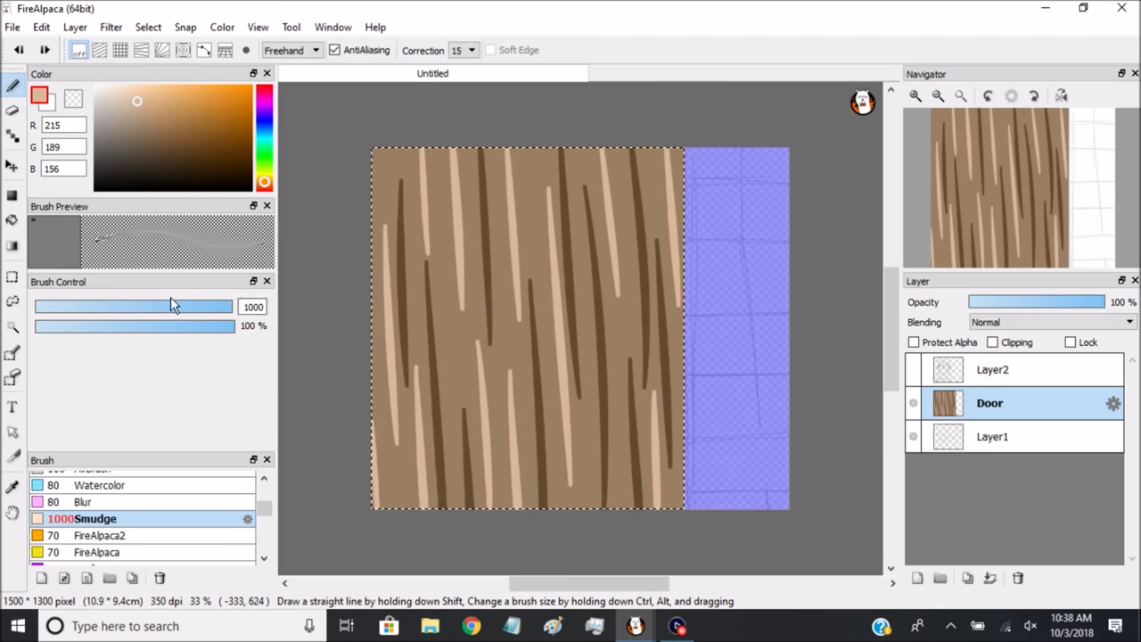
click(85, 501)
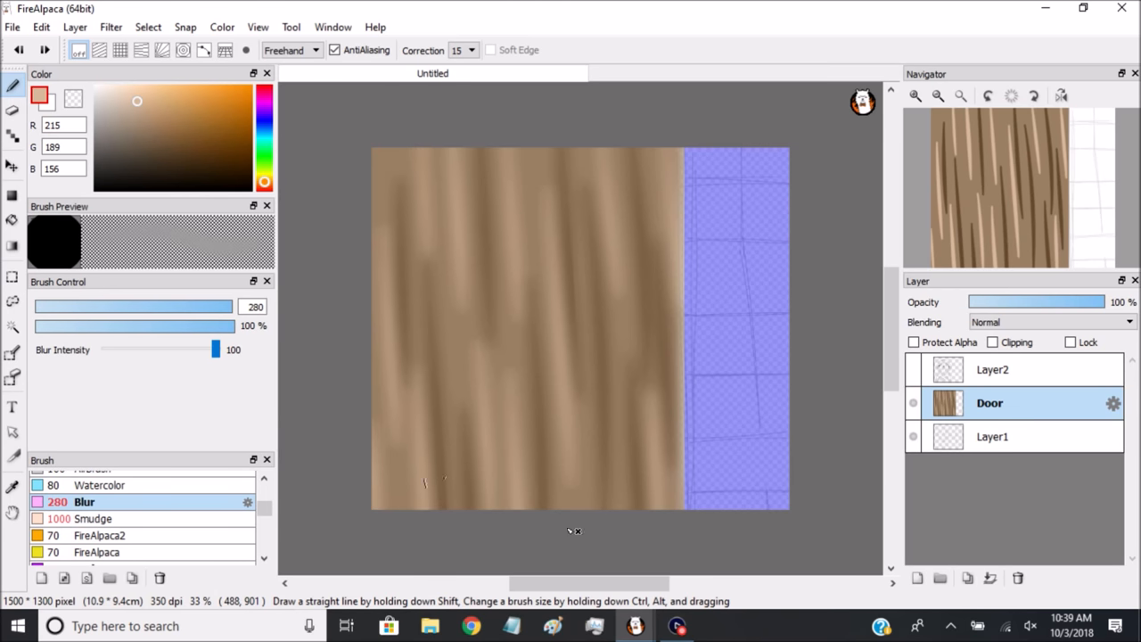
click(95, 518)
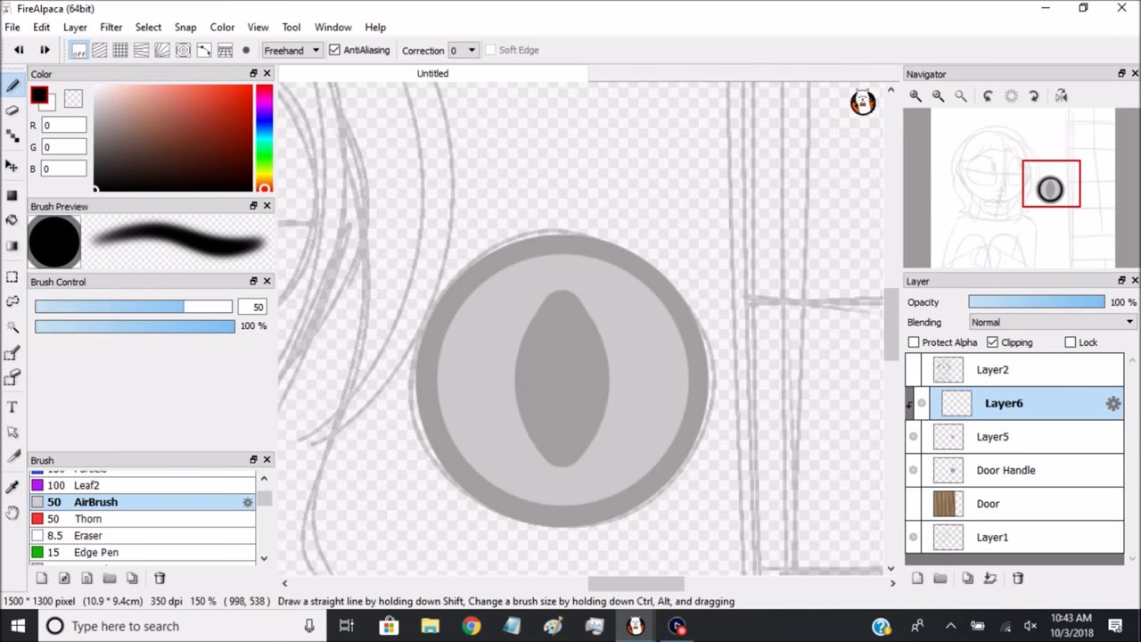
- Shade the grey round doorknob with a lighter inner disc and darker oval centre using the AirBrush
drag(1078, 301, 988, 301)
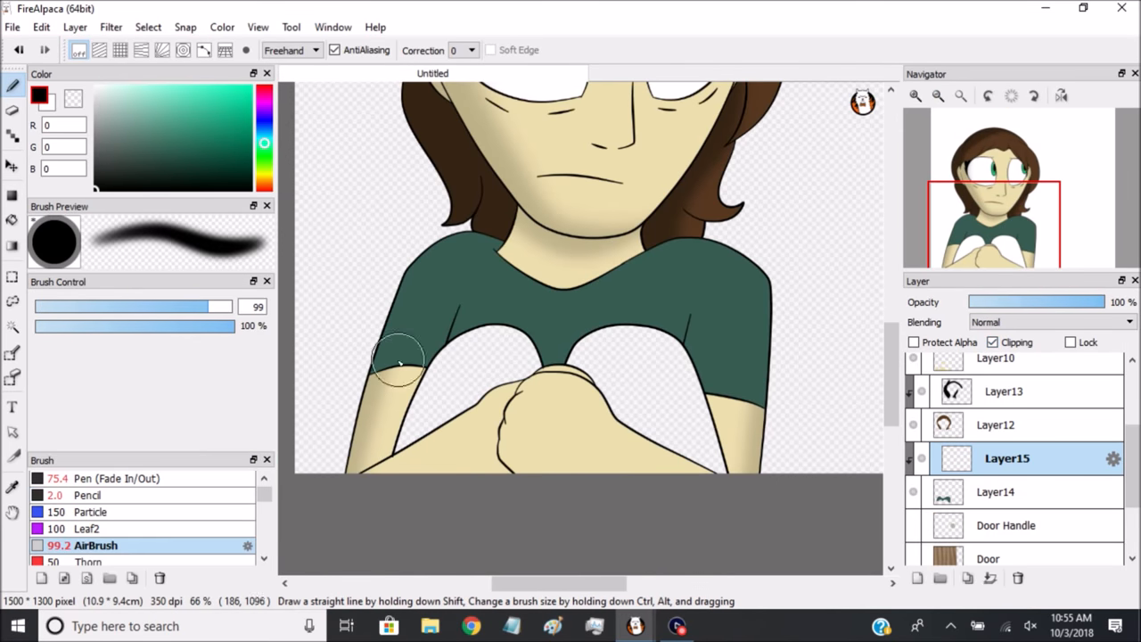
- Airbrush soft shading onto the girl's green shirt, arm and grey-blue knees on clipped layers
drag(399, 363, 584, 385)
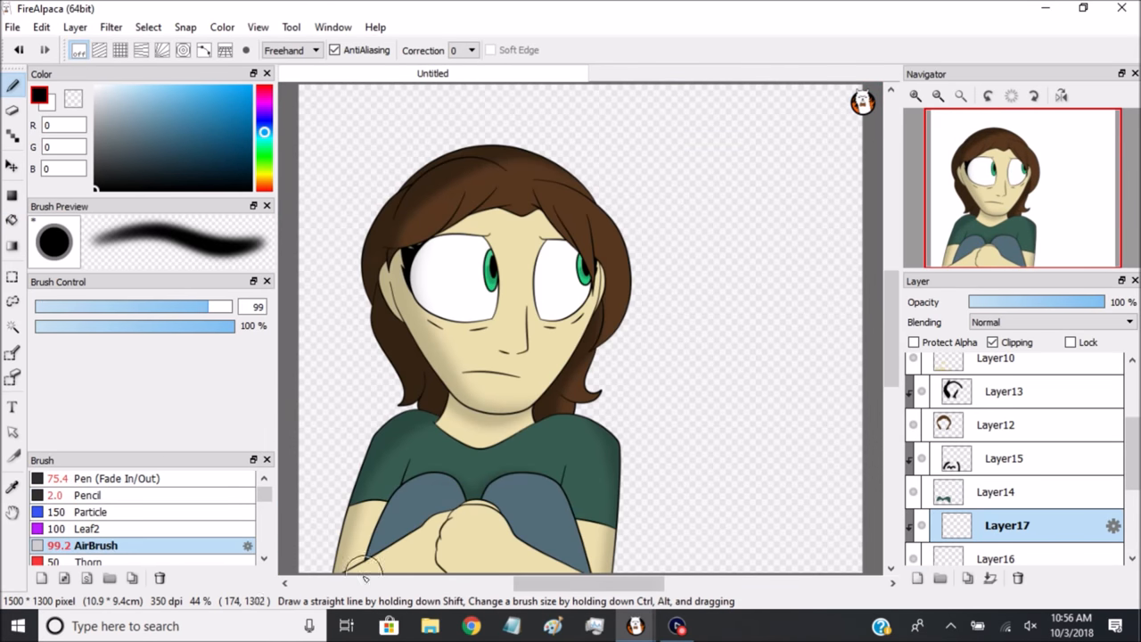
drag(366, 566, 481, 513)
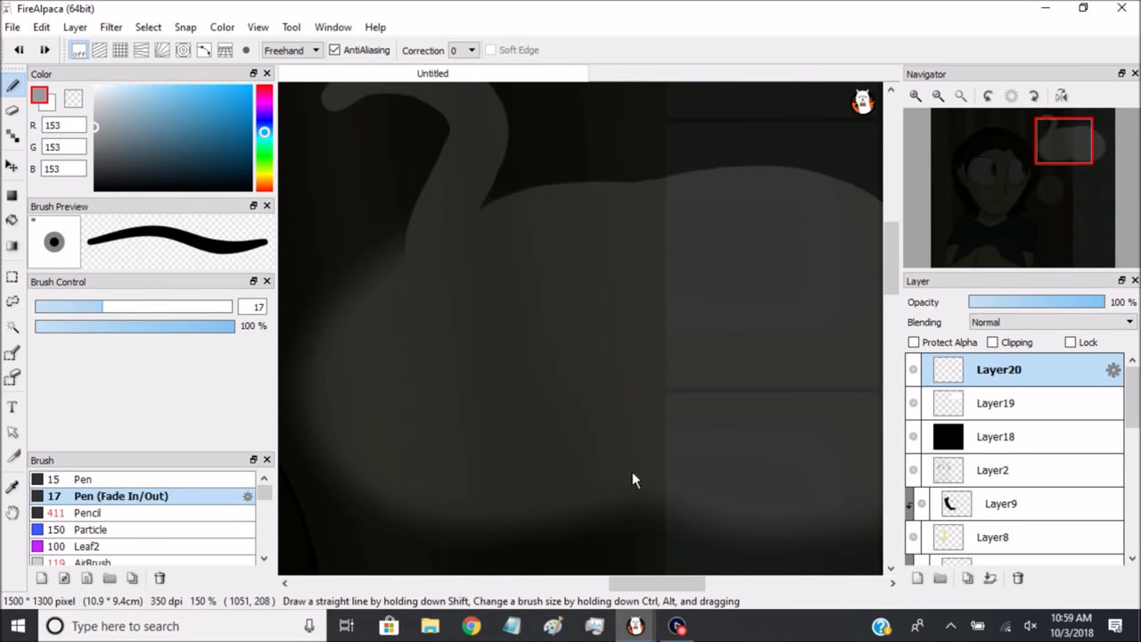
- Draw a small pale highlight curve on Layer20 above the dark shadowy overlay
drag(450, 259, 518, 239)
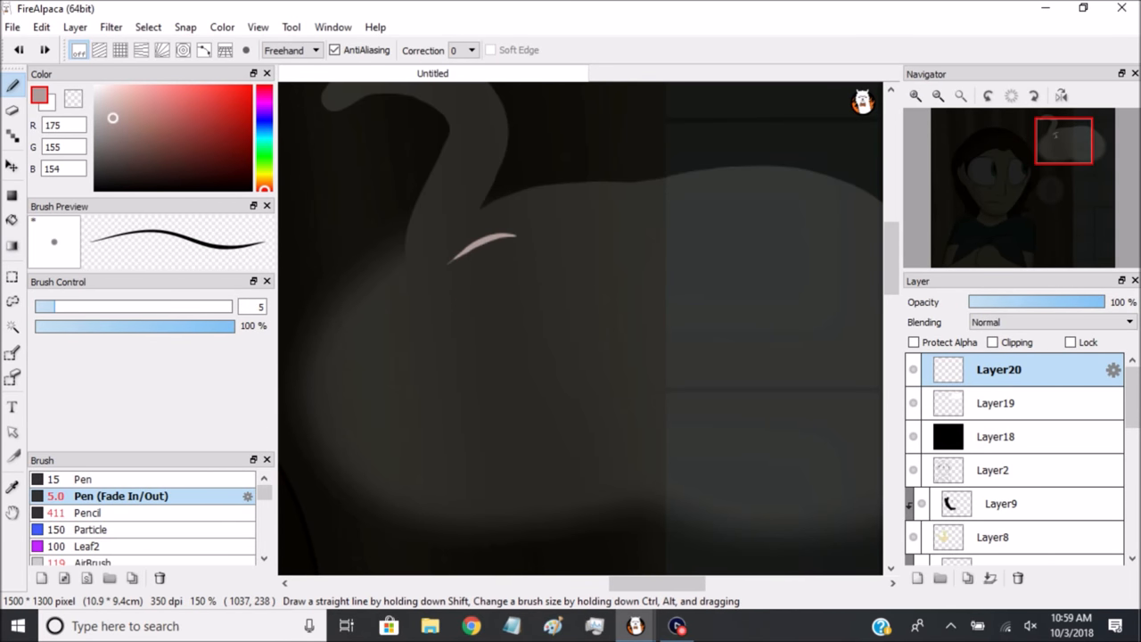